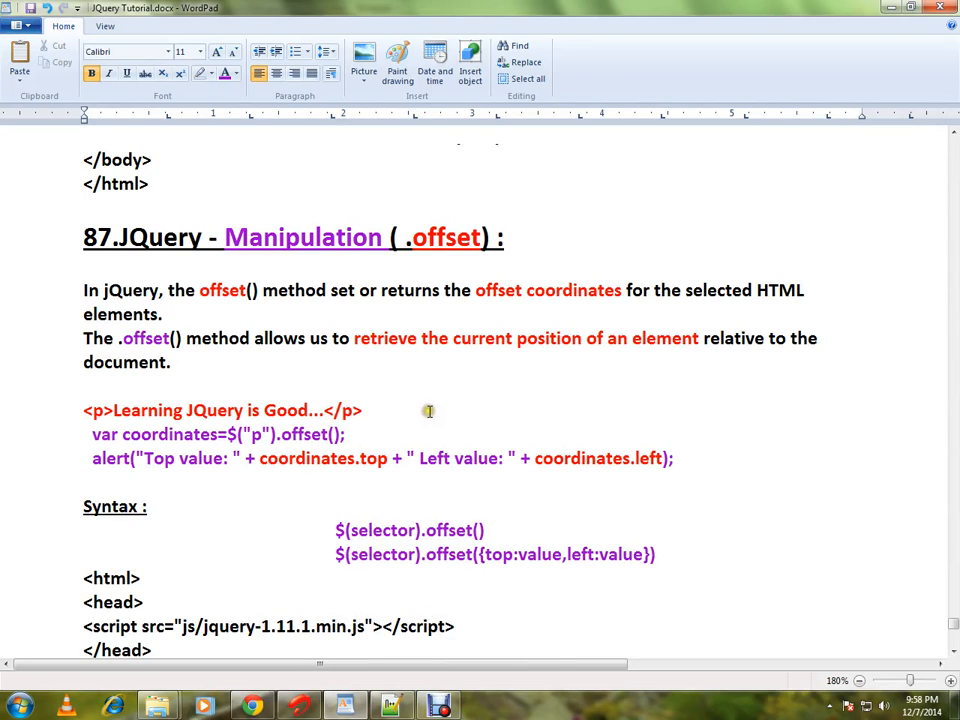
Emphasise the coordinates variable, the top property and the offset syntax forms in the tutorial
double_click(446, 236)
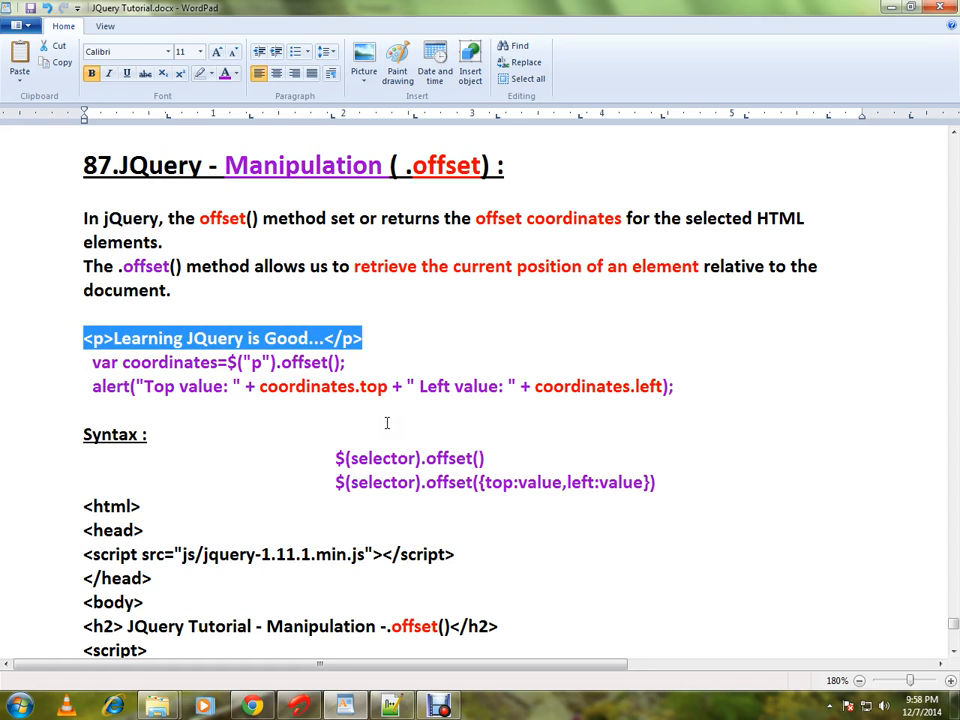
left_click(310, 362)
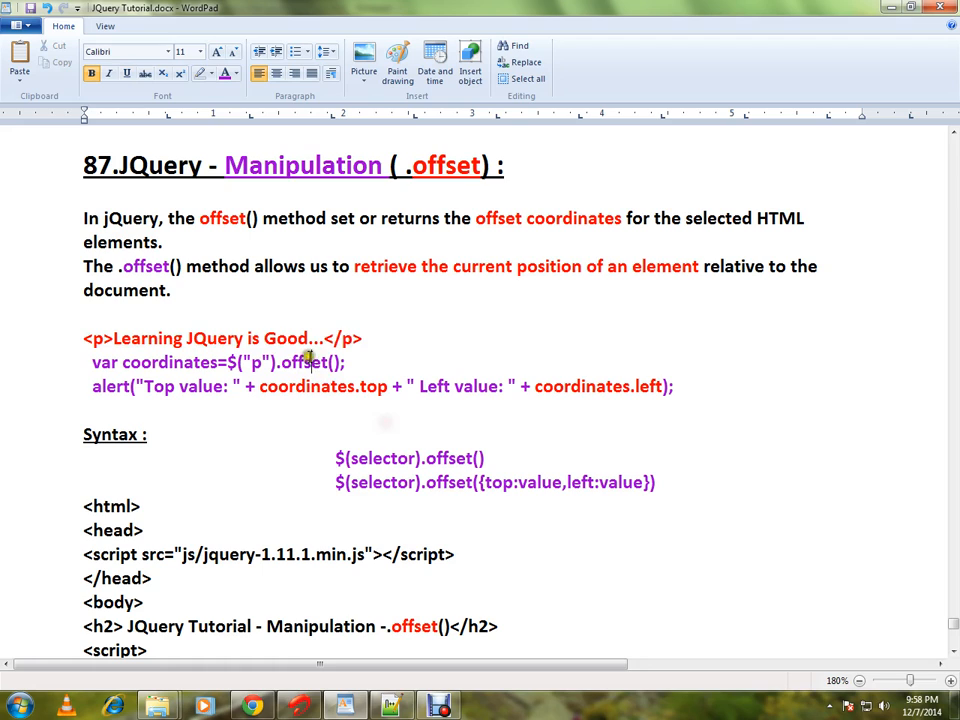
double_click(168, 362)
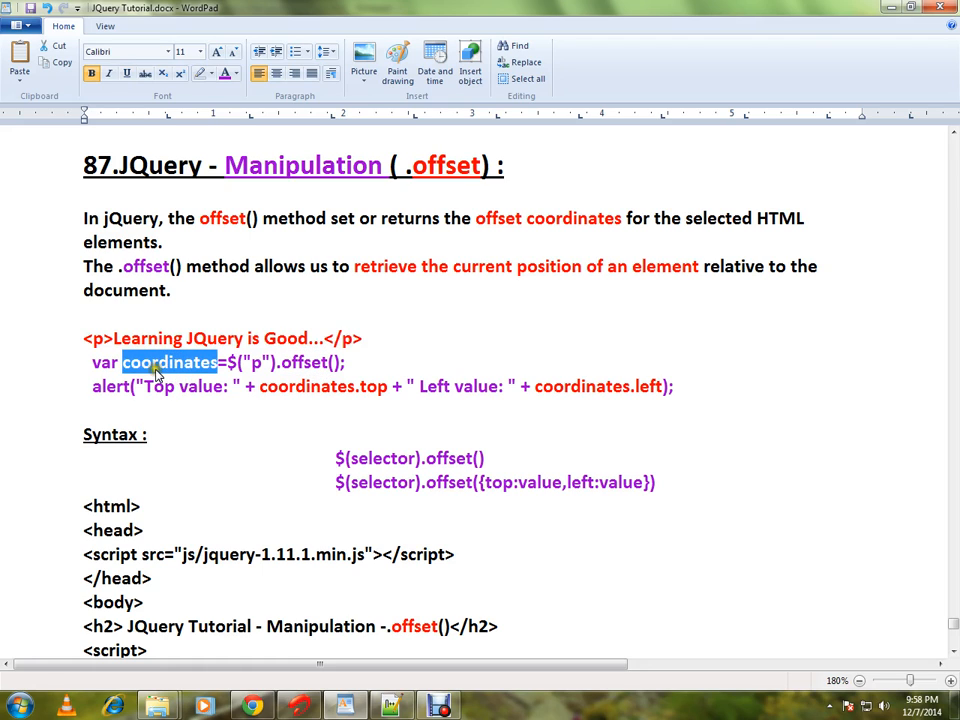
mouse_move(358, 386)
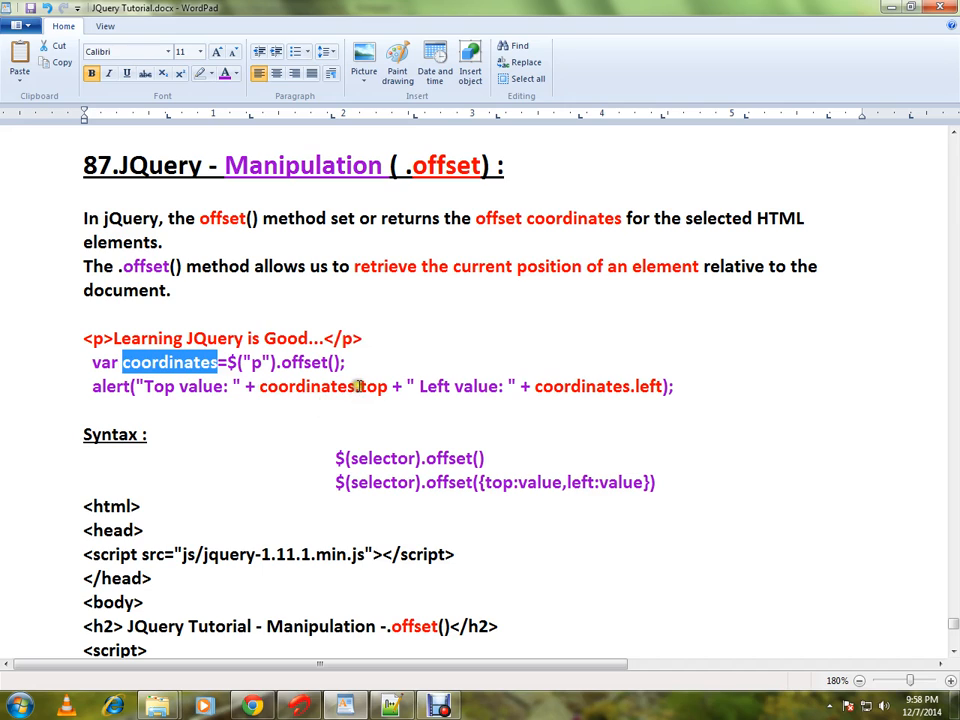
double_click(372, 386)
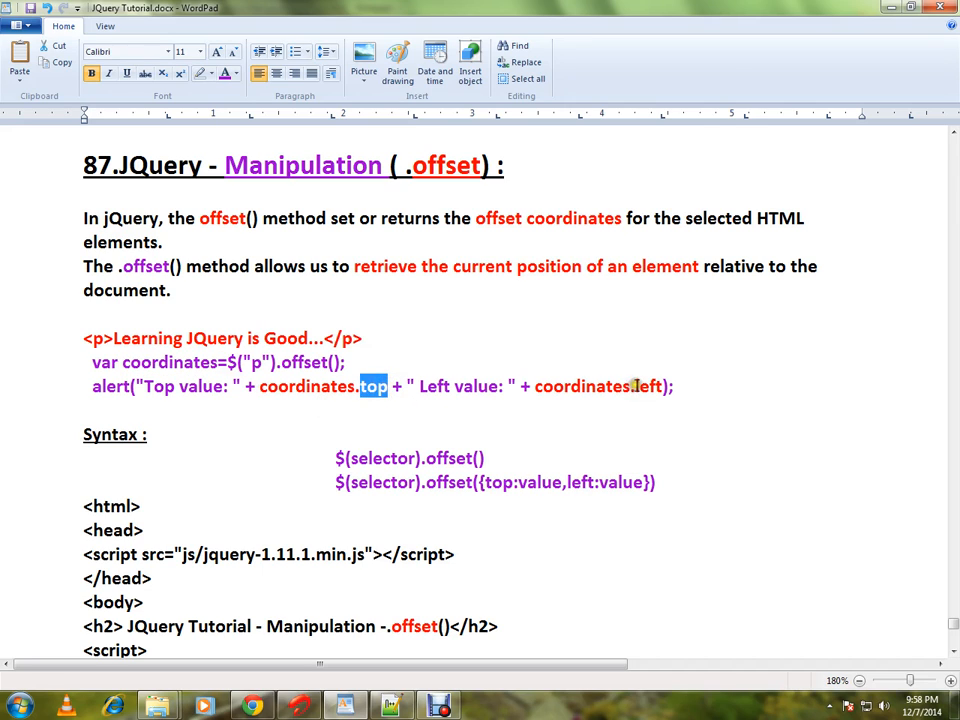
left_click(458, 420)
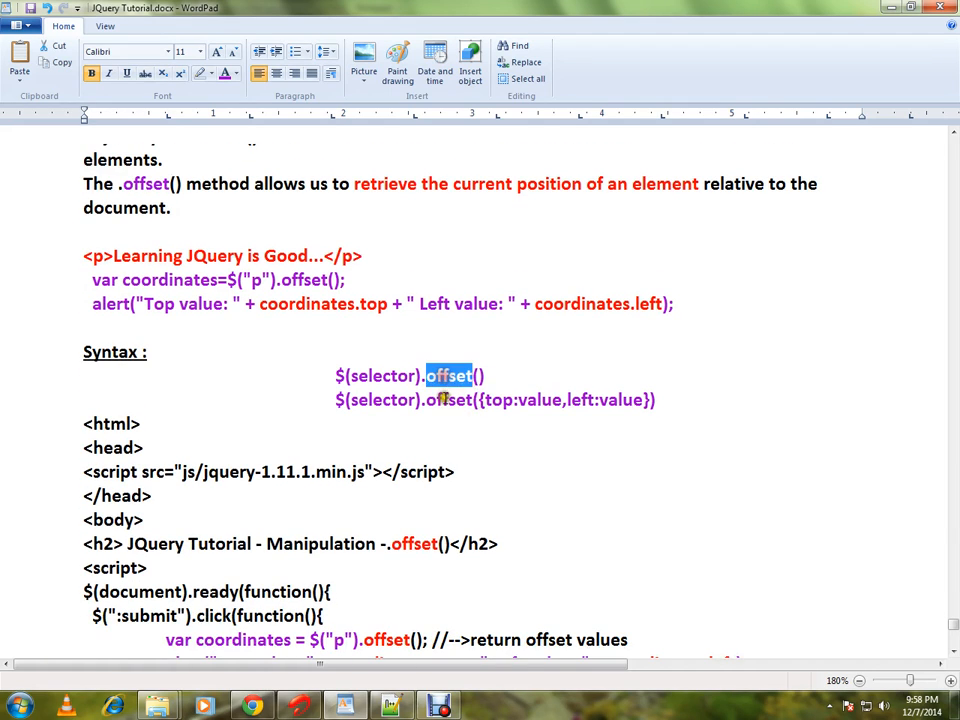
triple_click(410, 376)
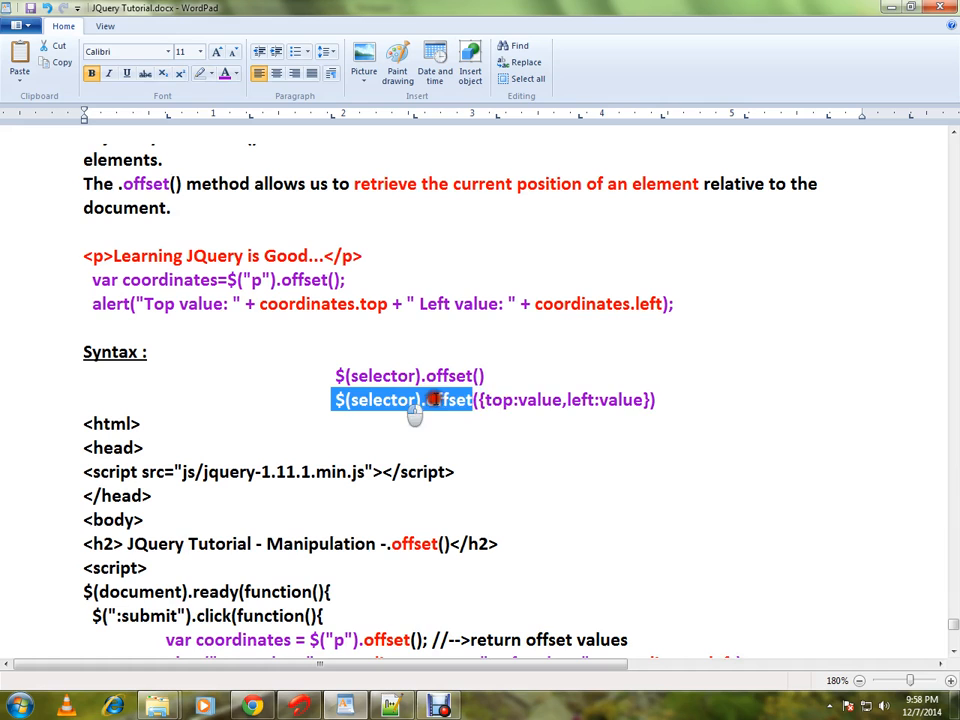
left_click(148, 448)
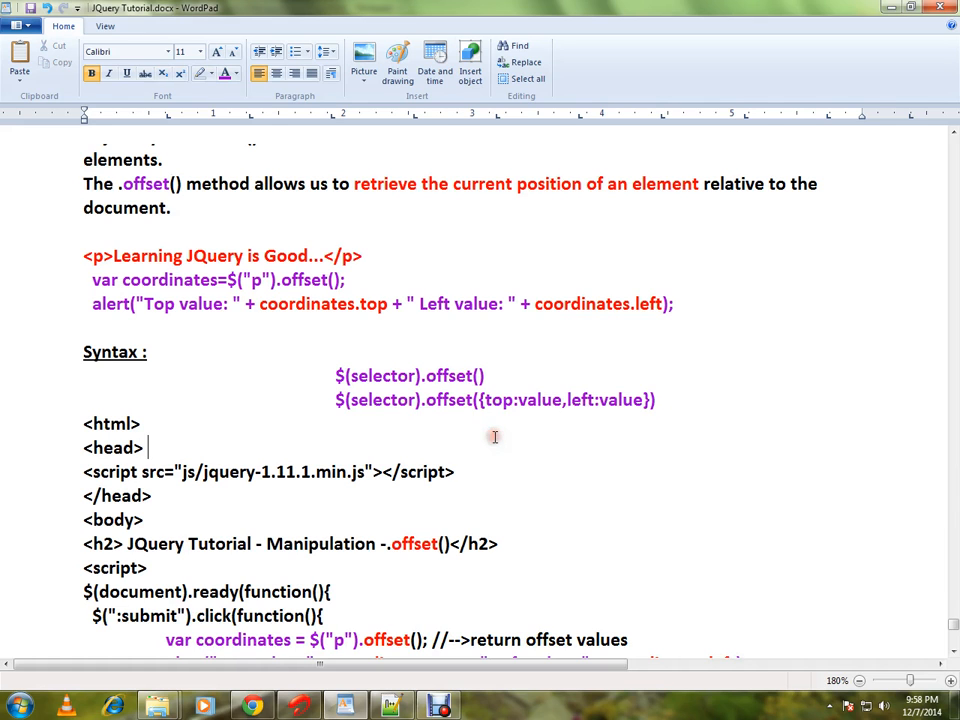
Emphasise the coordinates variable and coordinates.left in the script's alert call
scroll("down", 3)
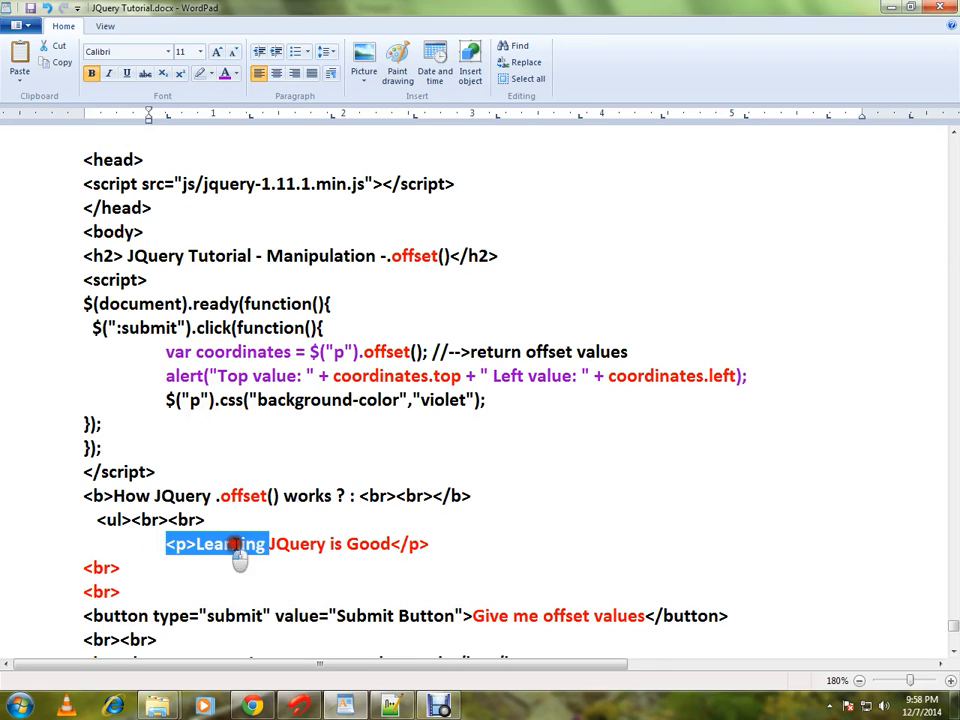
left_click(468, 548)
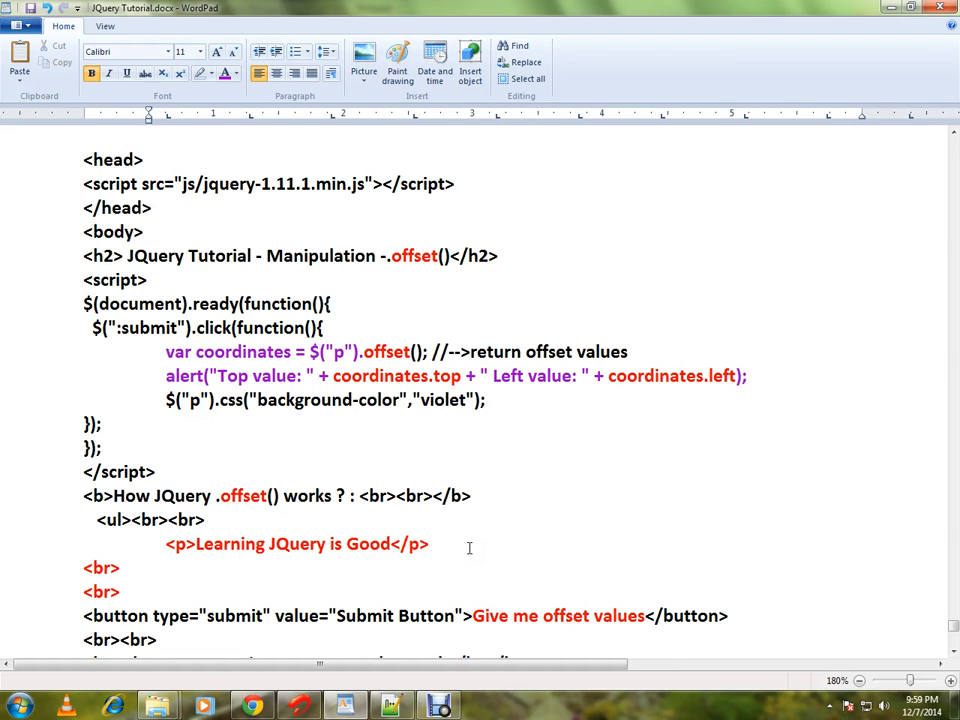
mouse_move(400, 356)
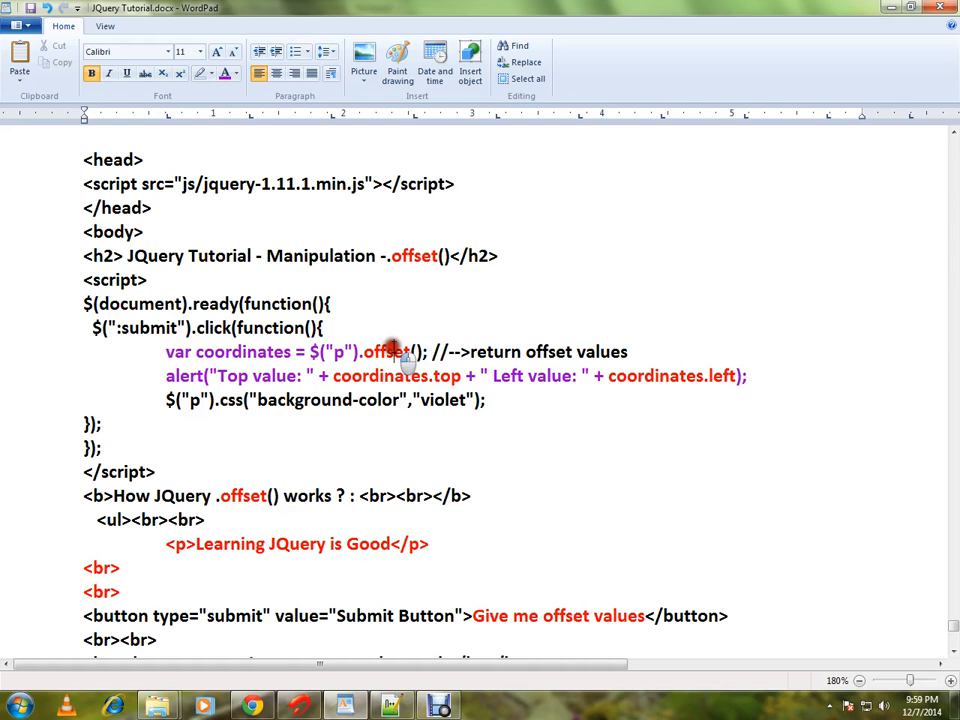
double_click(384, 352)
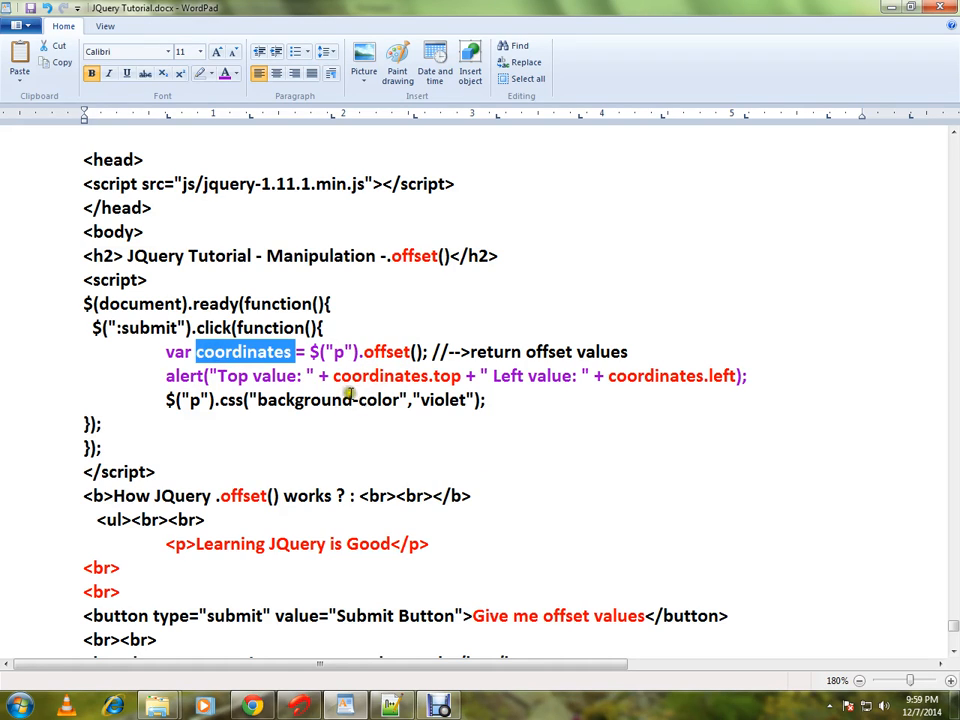
double_click(396, 376)
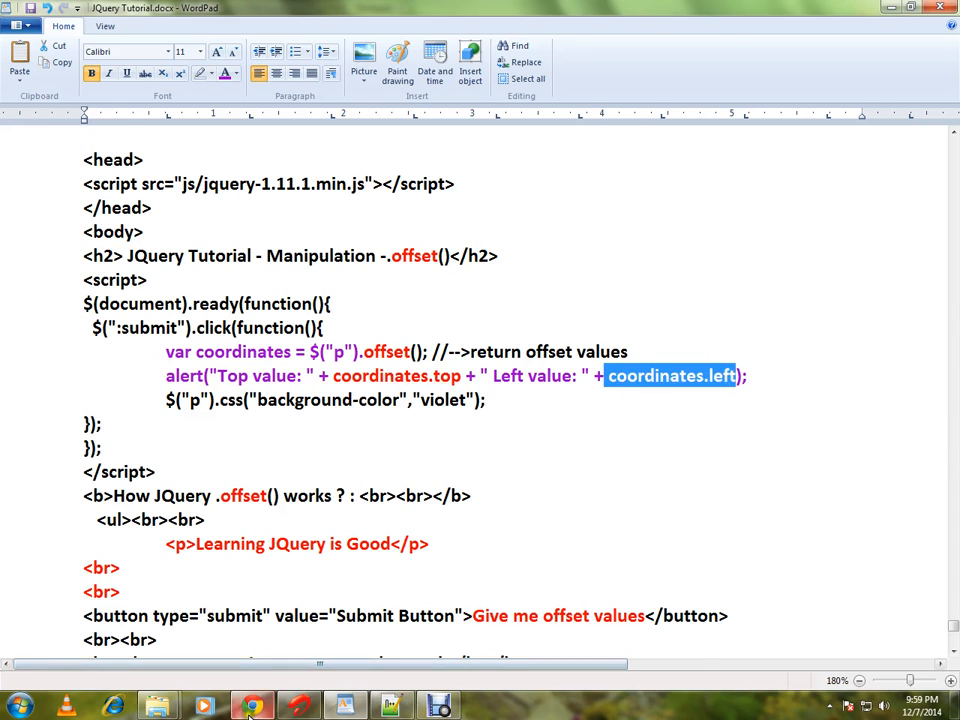
Run 'Give me offset values' in Chrome, read the top/left alert and dismiss it
left_click(252, 706)
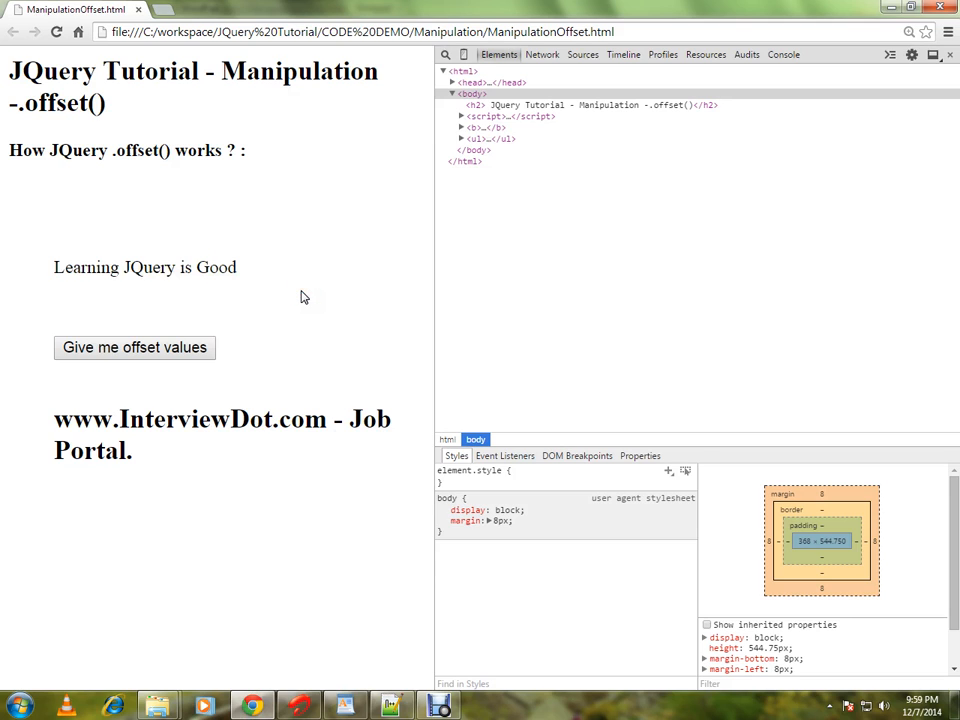
mouse_move(314, 316)
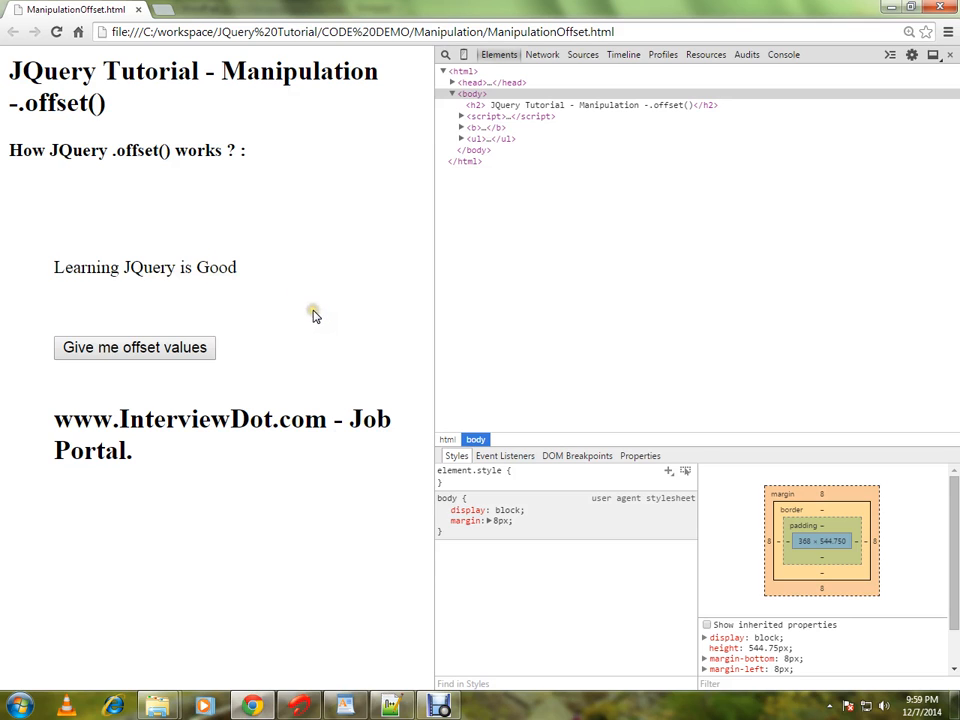
left_click(134, 348)
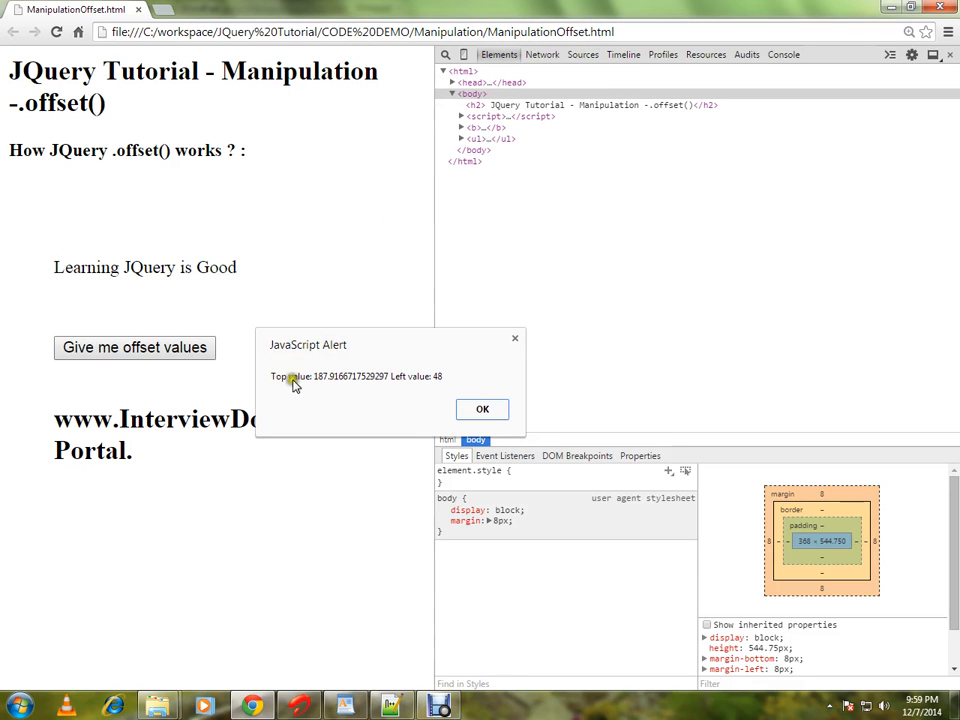
mouse_move(396, 404)
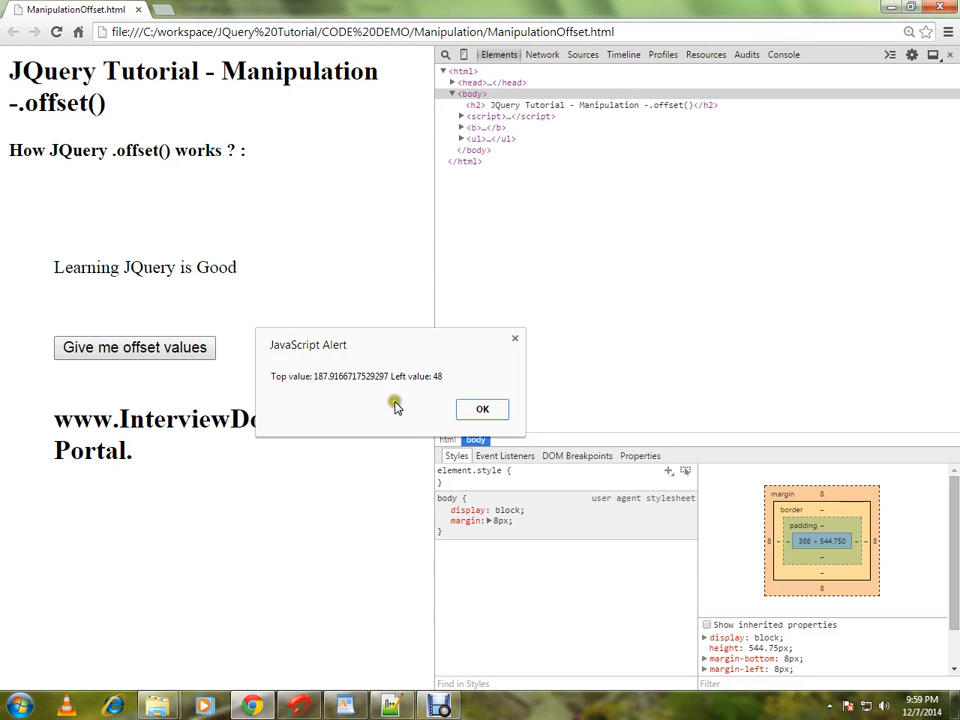
left_click(482, 408)
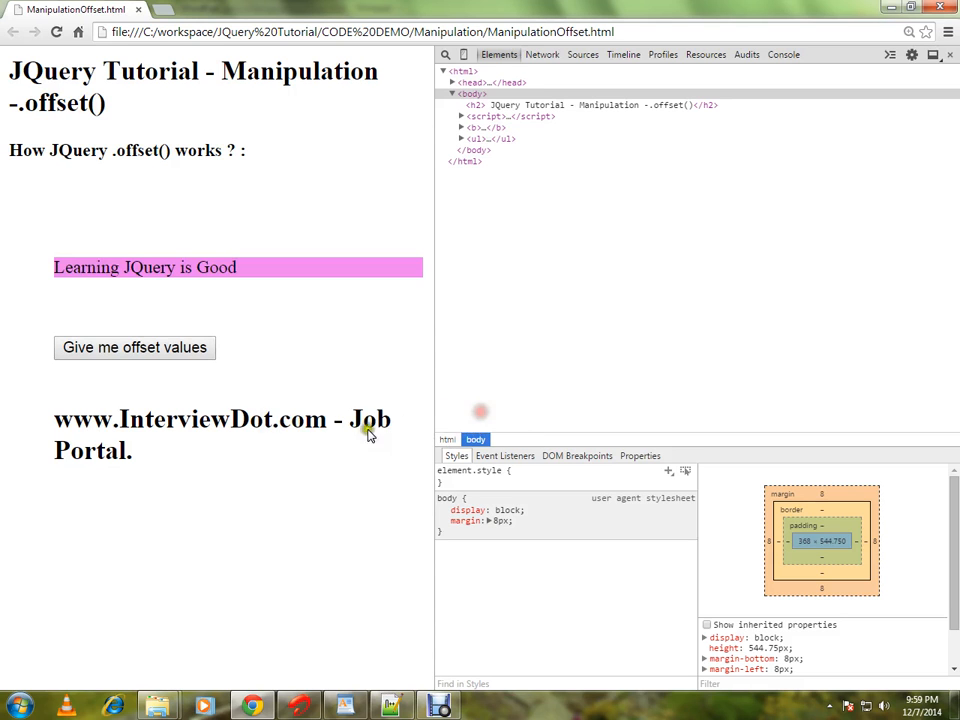